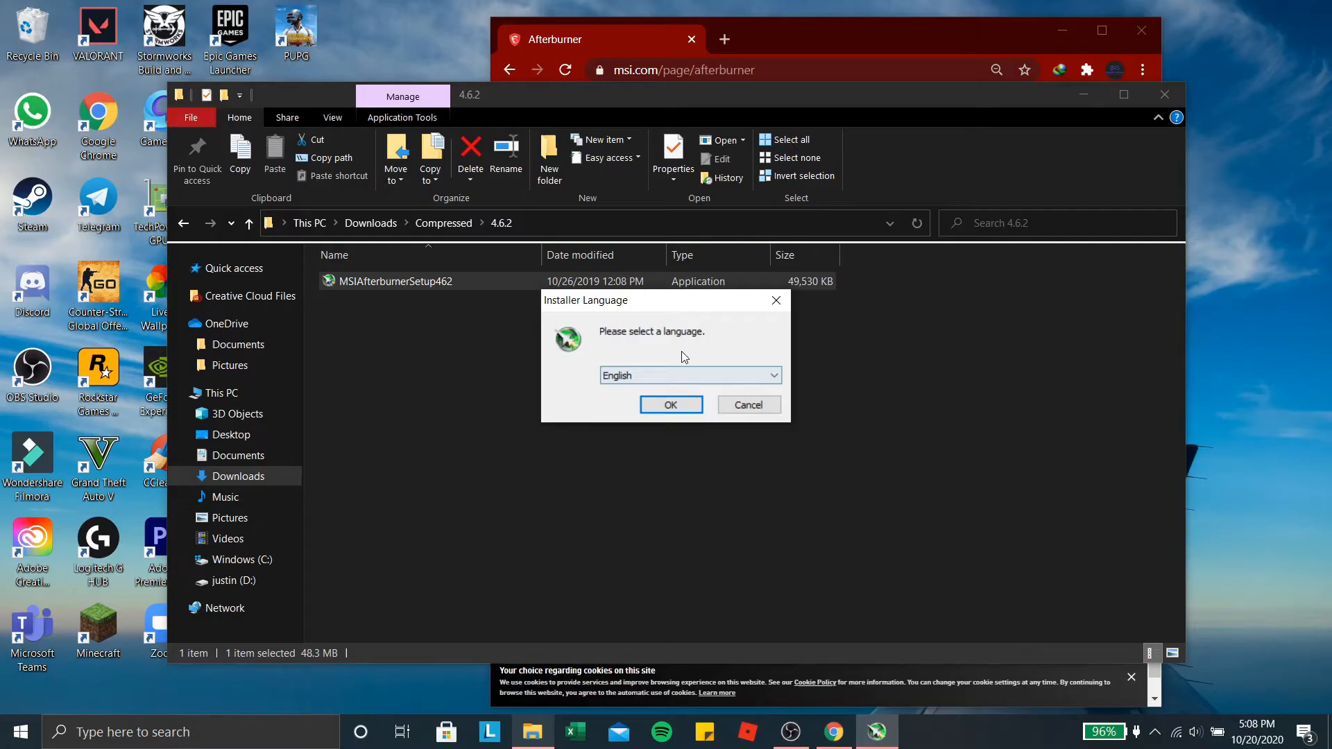
- Install MSI Afterburner in English with both Afterburner and RivaTuner Statistics Server components
left_click(671, 404)
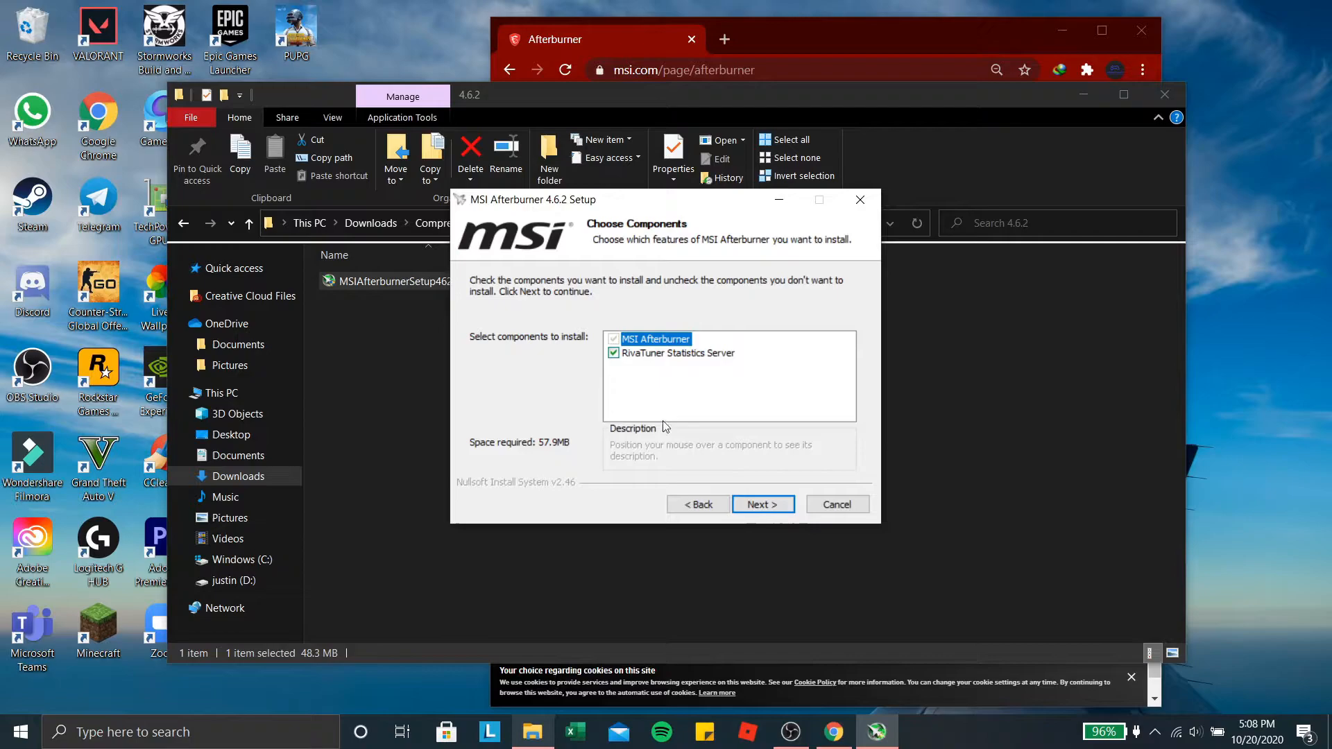
left_click(763, 505)
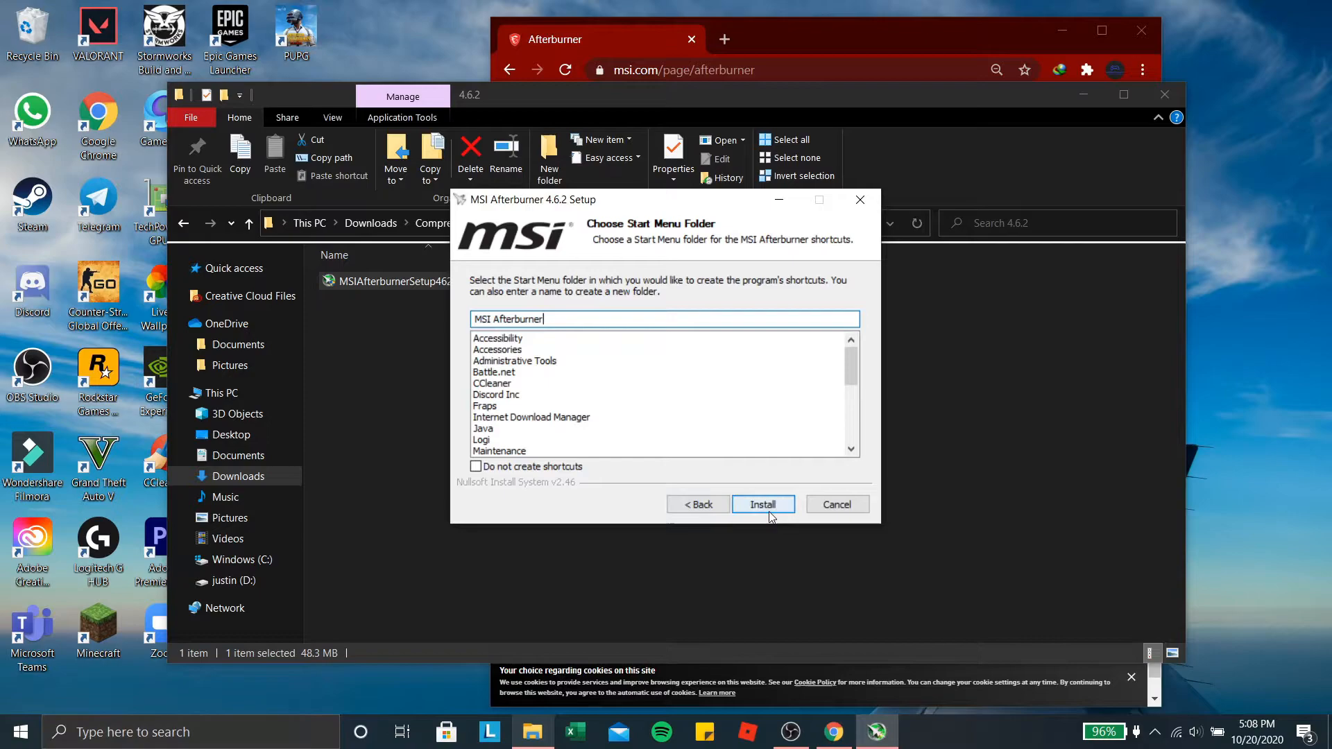
left_click(763, 504)
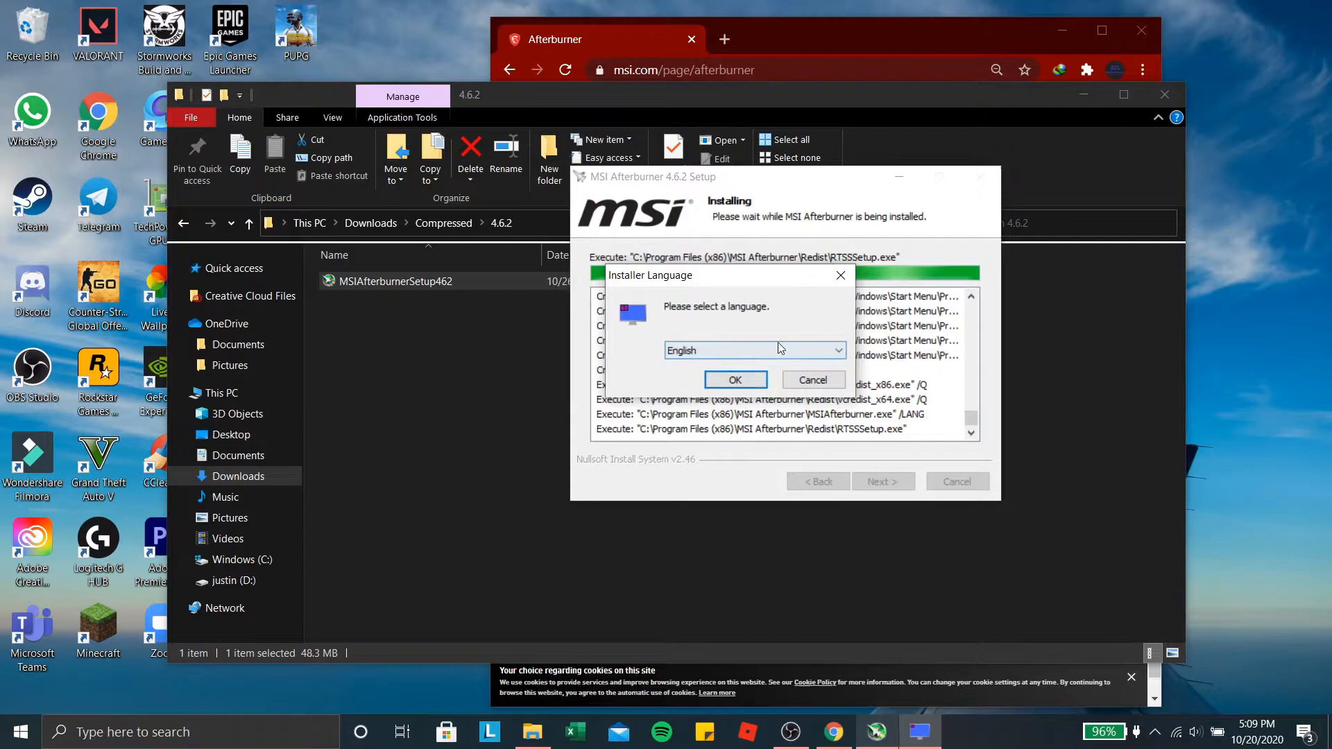
- Install RivaTuner Statistics Server in English so MSI Afterburner can launch
left_click(735, 379)
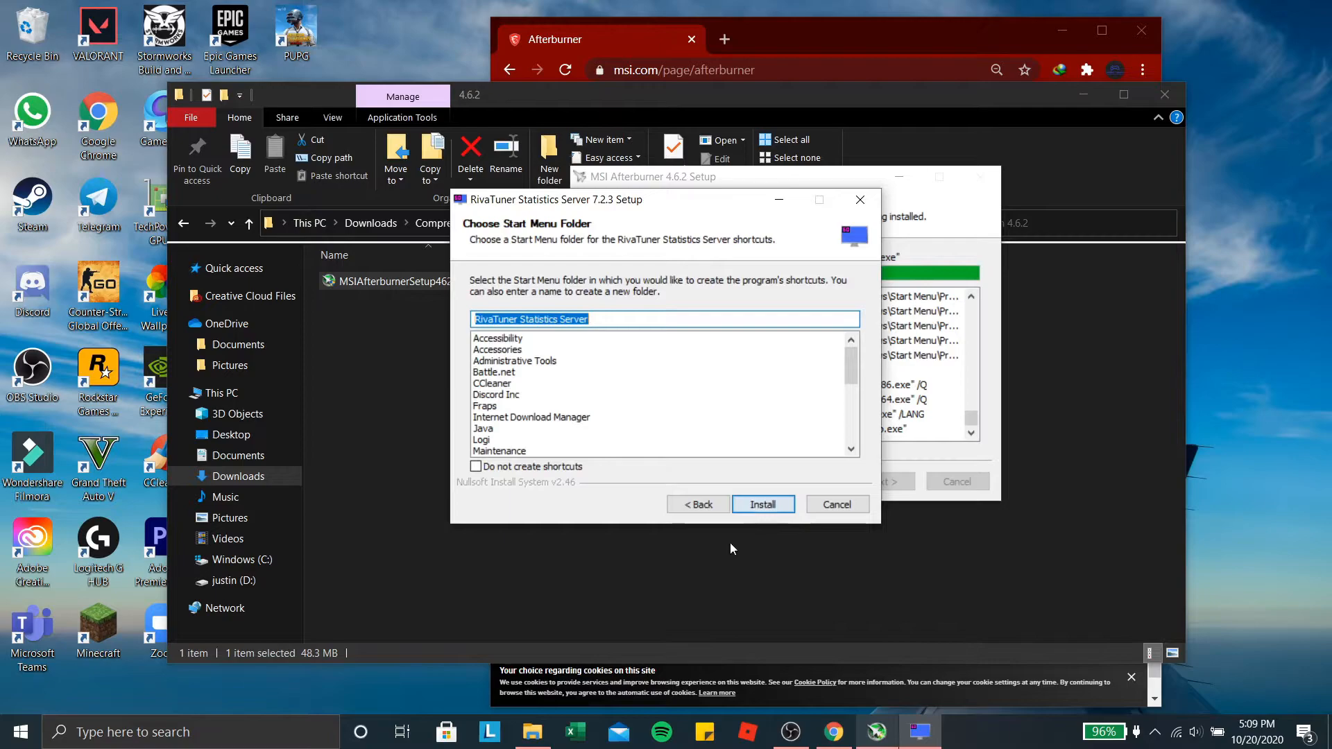
left_click(763, 504)
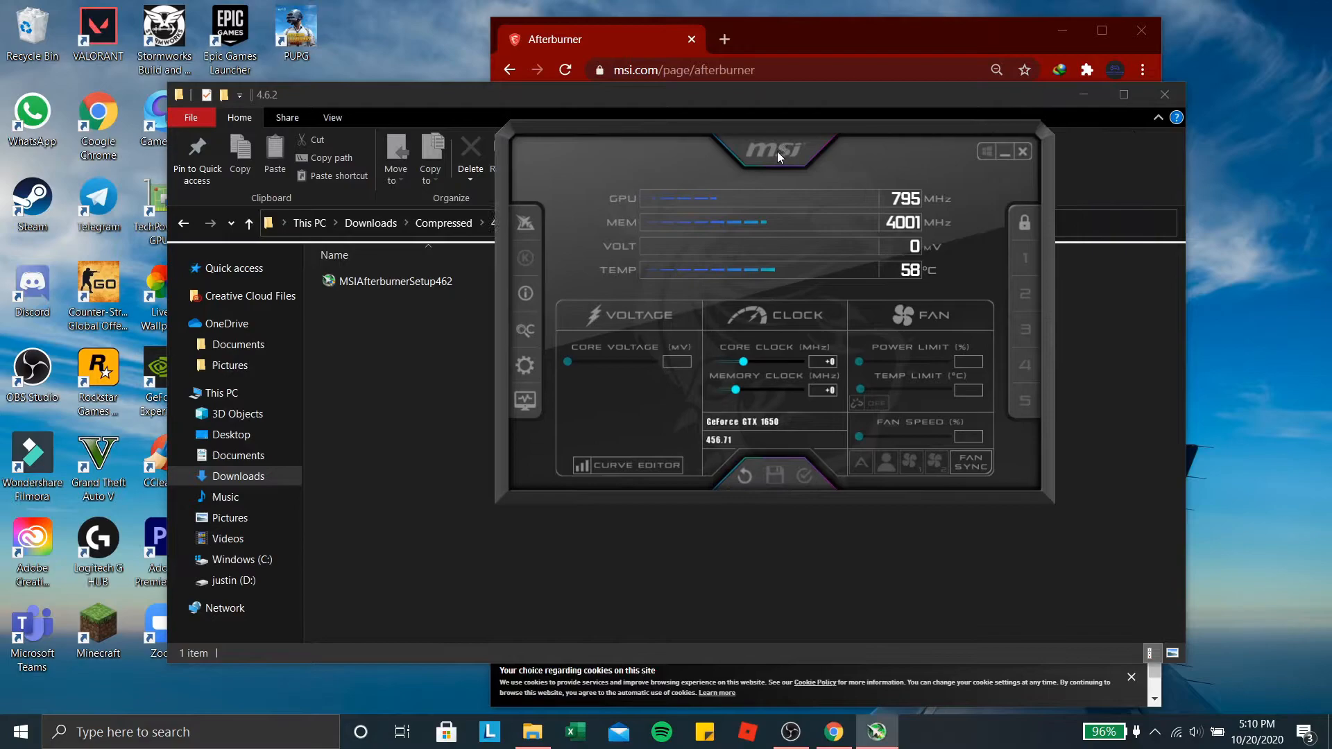
- Move the Afterburner main window to the left of the desktop
left_click_drag(777, 158, 612, 165)
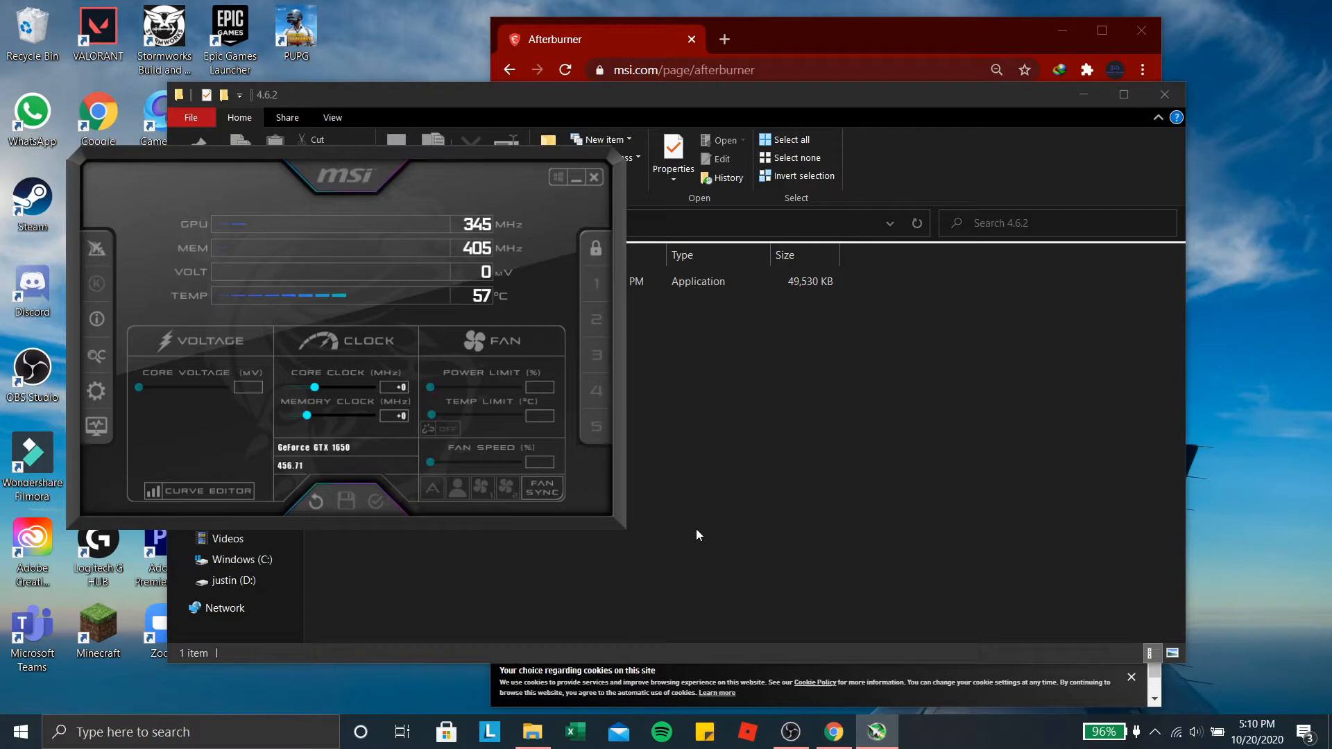
left_click_drag(344, 176, 383, 151)
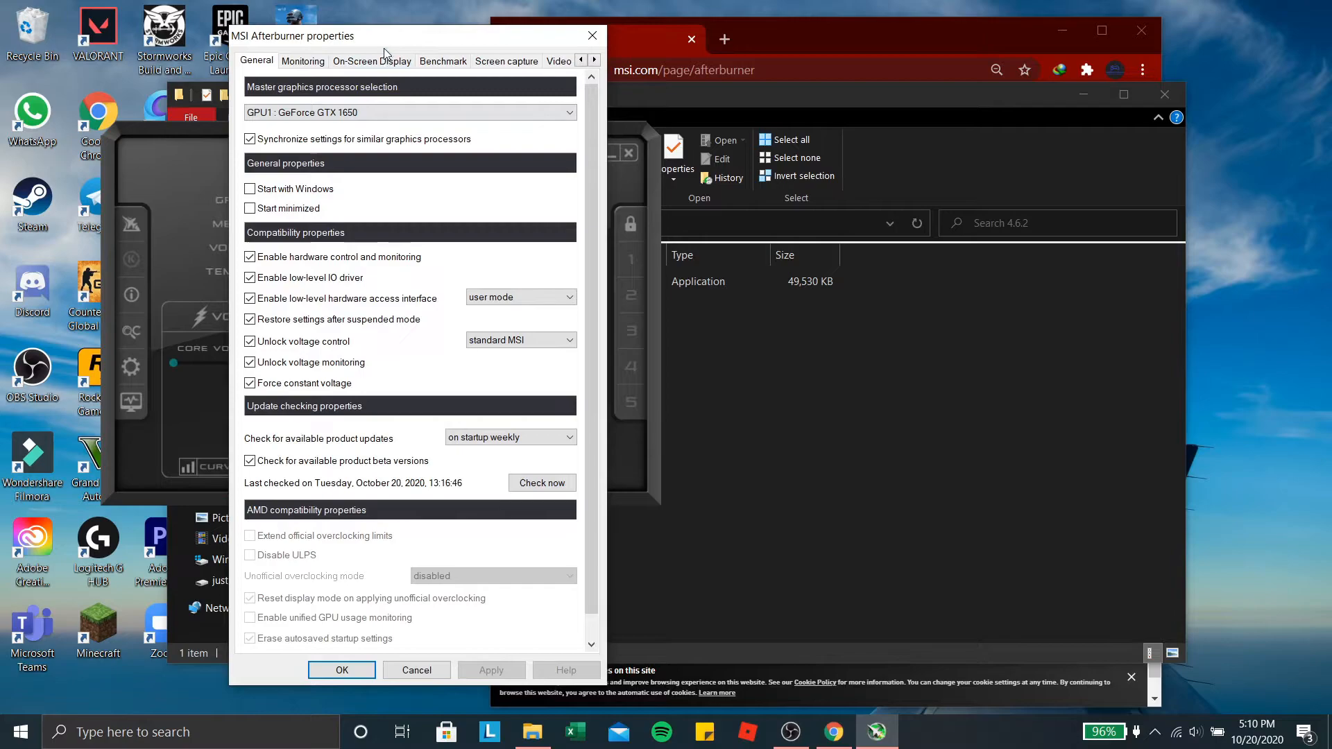
- Switch the Afterburner properties to the hardware Monitoring settings
left_click(303, 61)
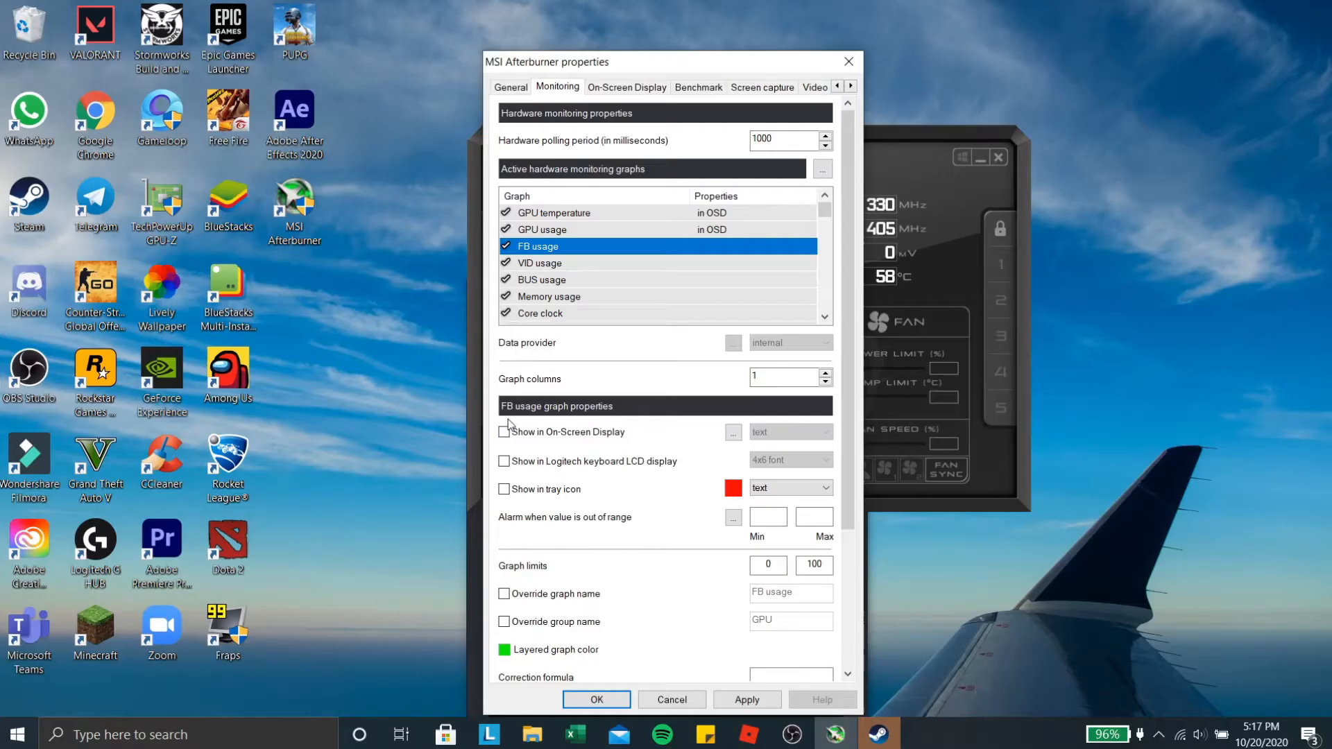
- Show the FB usage and VID usage graphs in the on-screen display
left_click(540, 263)
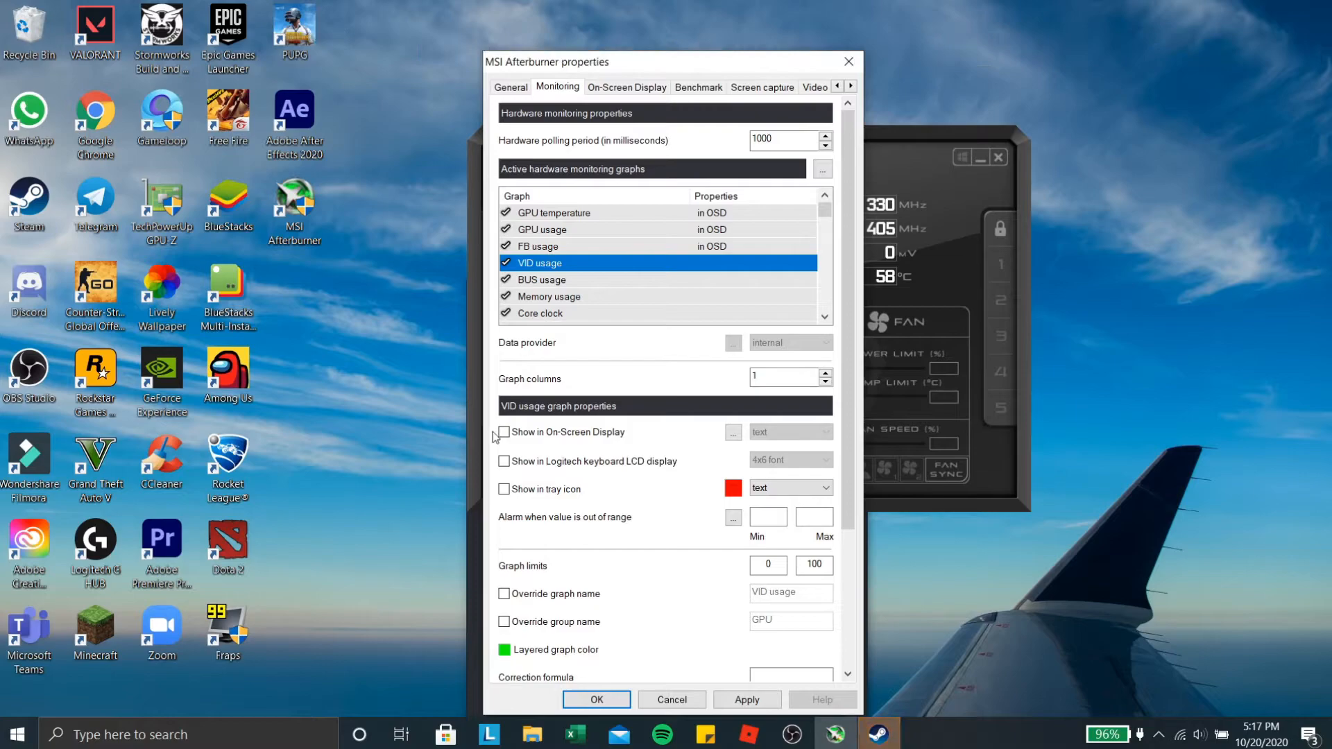
left_click(548, 296)
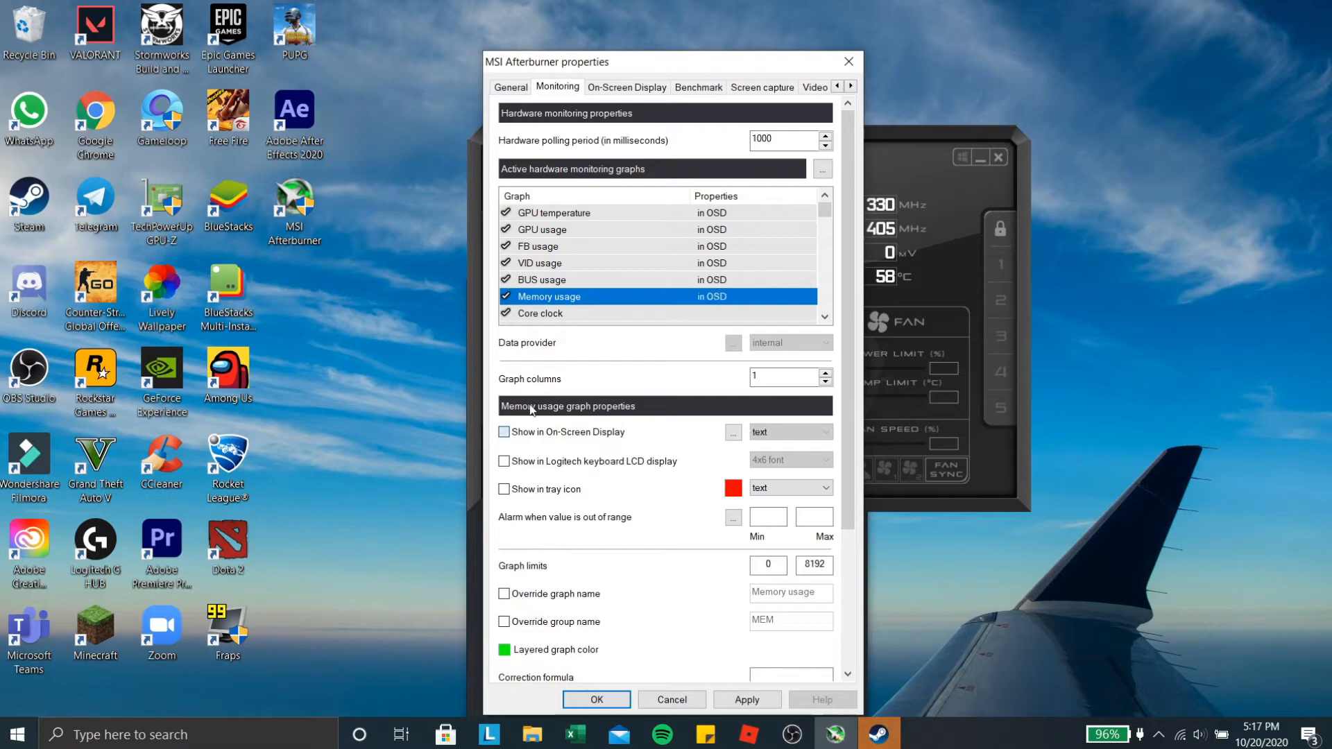